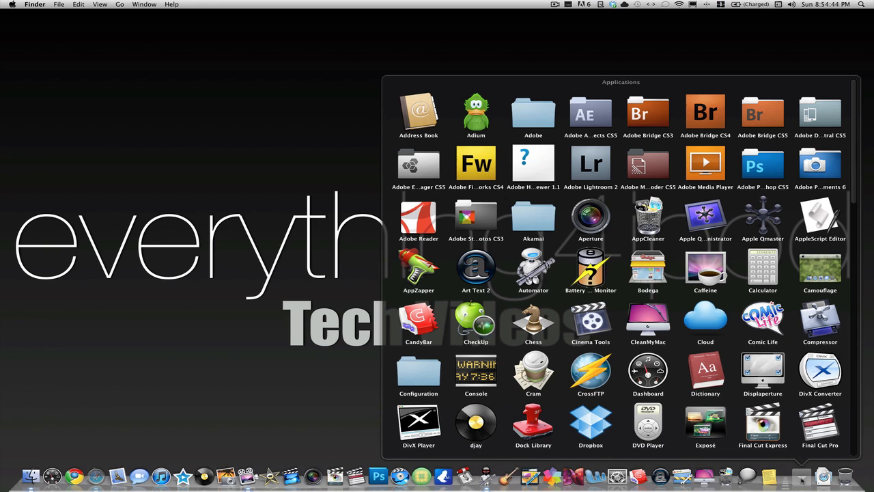
Step: Launch Bodega from the Applications stack and scroll its storefront
click(647, 272)
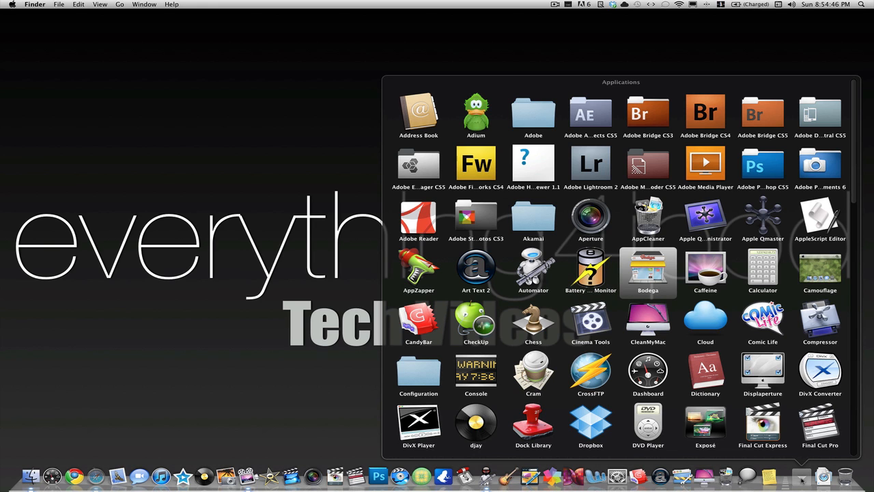
double_click(648, 271)
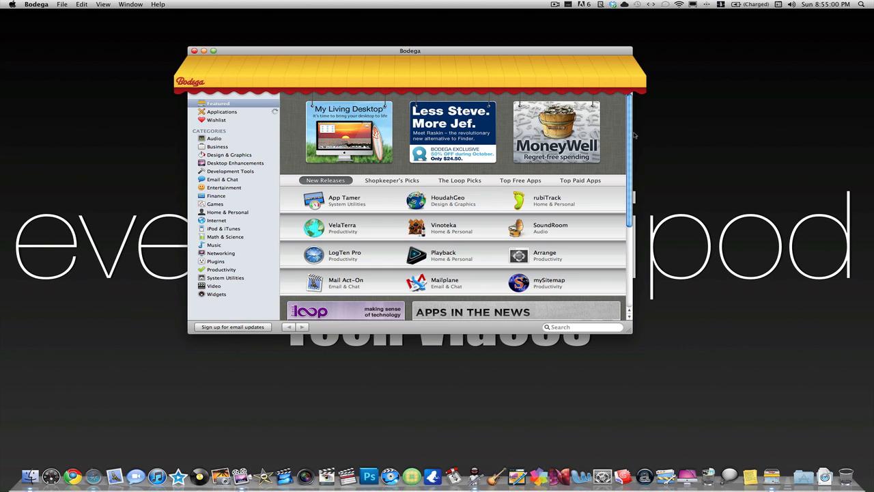
mouse_move(607, 151)
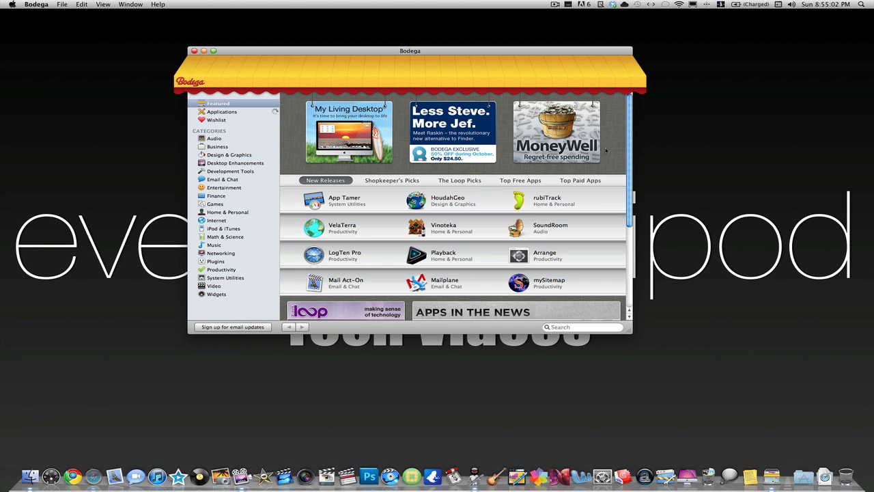
mouse_move(348, 171)
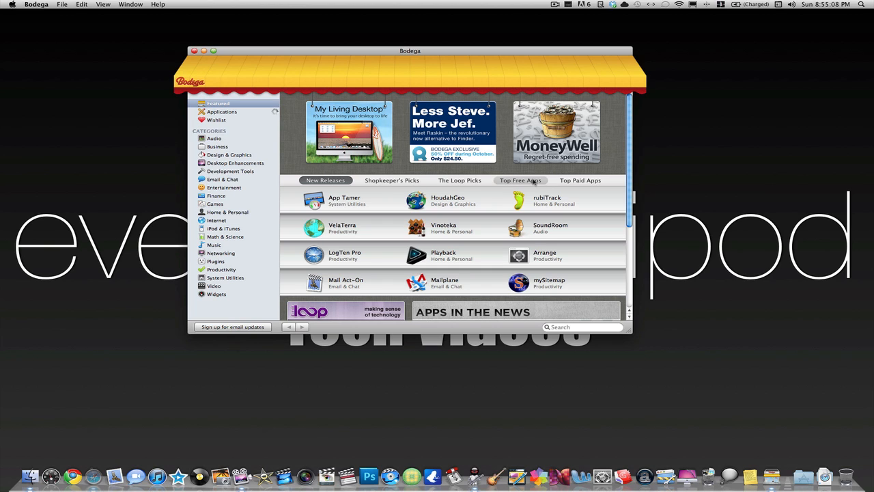
scroll(down, 3)
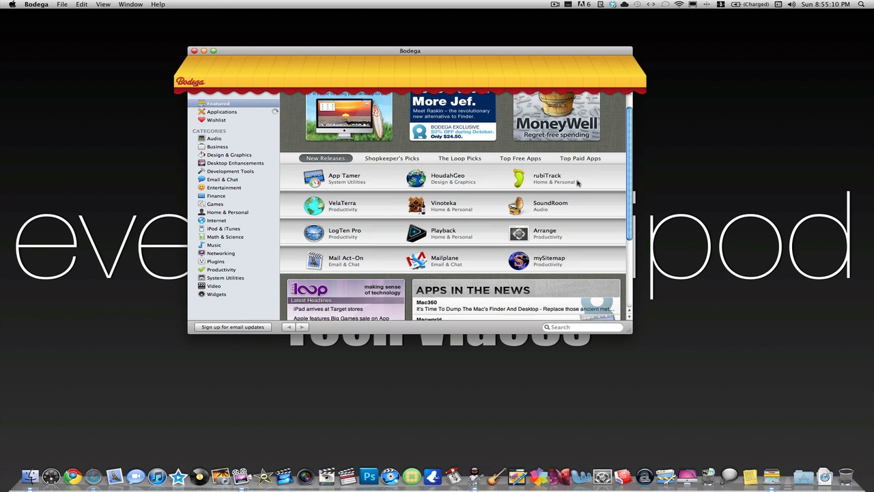
scroll(down, 3)
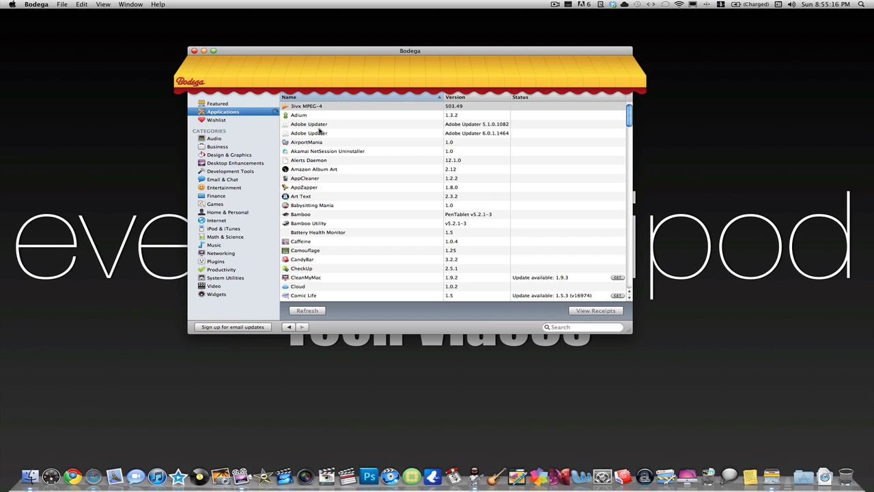
Step: Scroll the installed applications list and show the Launch / Reveal in Finder / Uninstall menu for one app
scroll(down, 3)
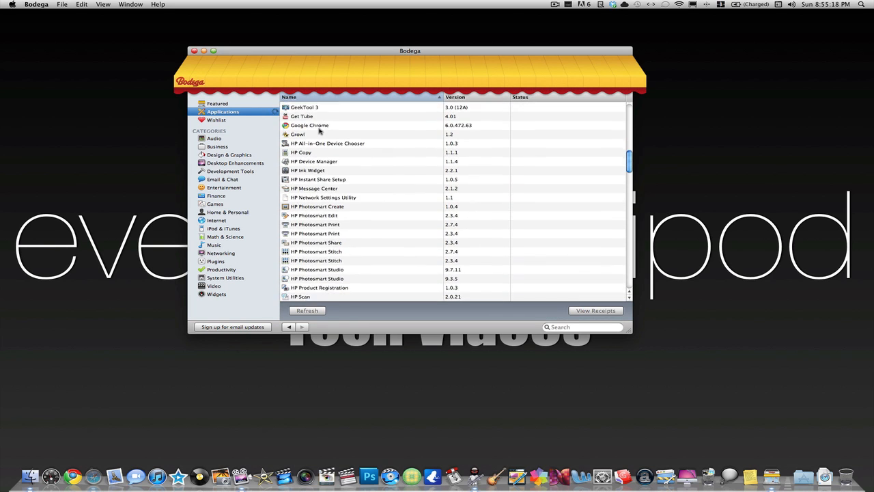
scroll(down, 3)
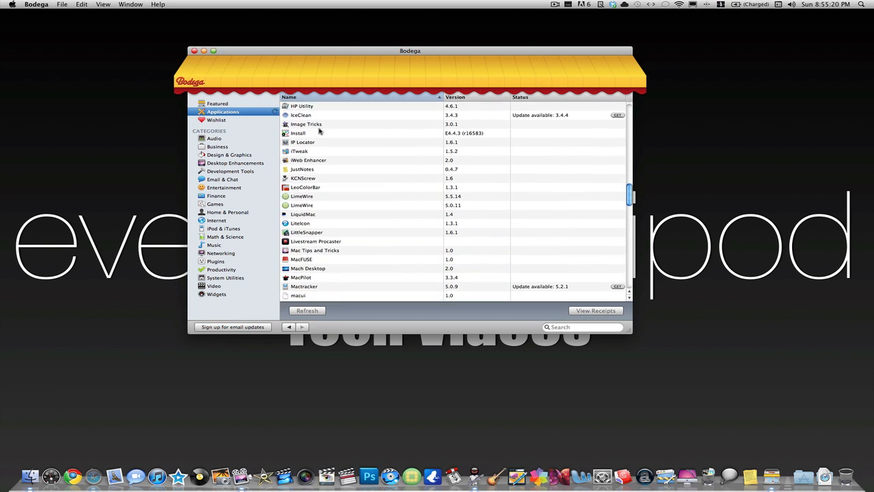
scroll(down, 3)
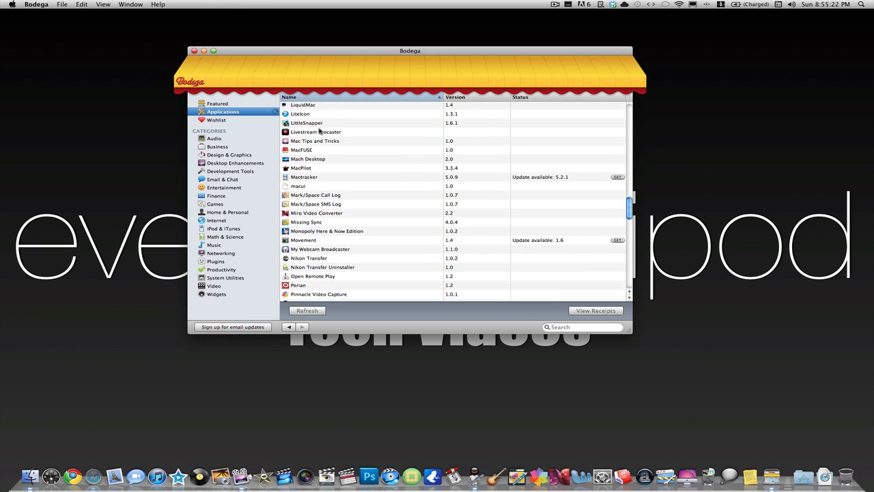
scroll(down, 3)
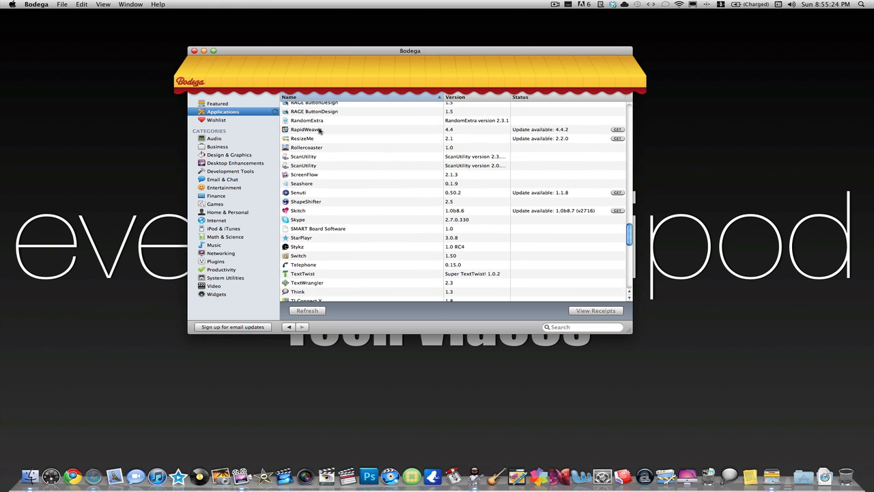
scroll(down, 3)
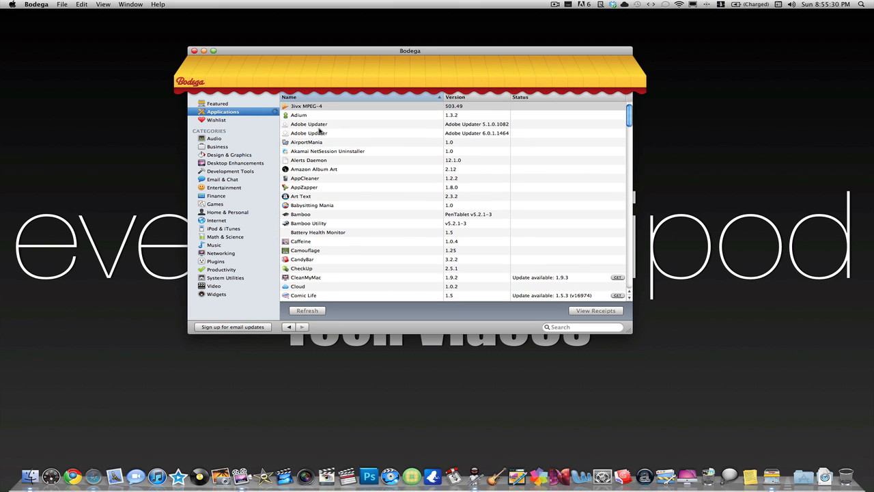
scroll(down, 3)
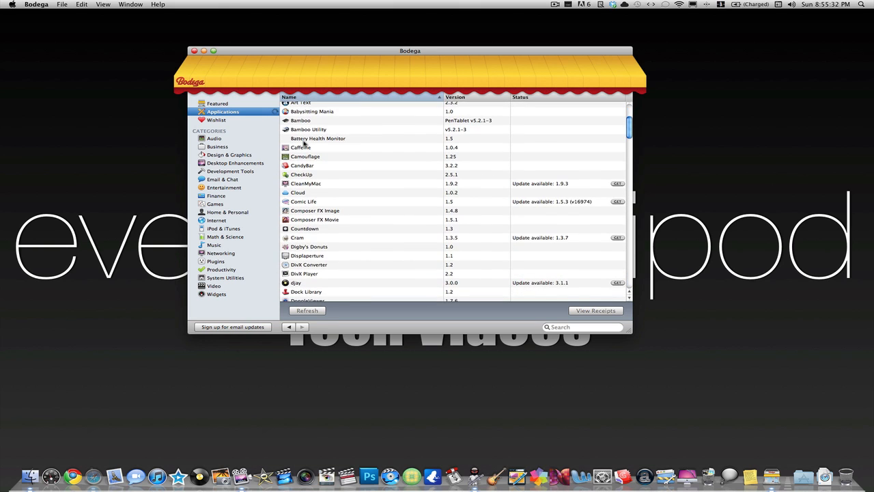
mouse_move(319, 202)
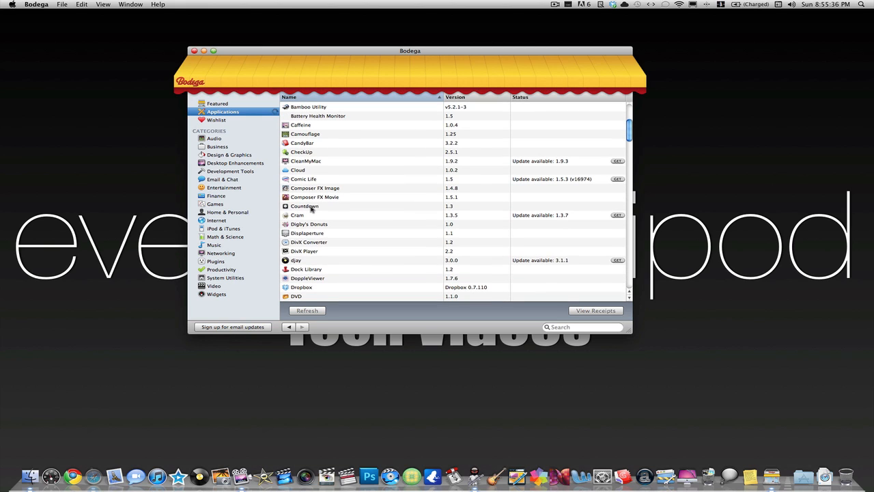
right_click(305, 205)
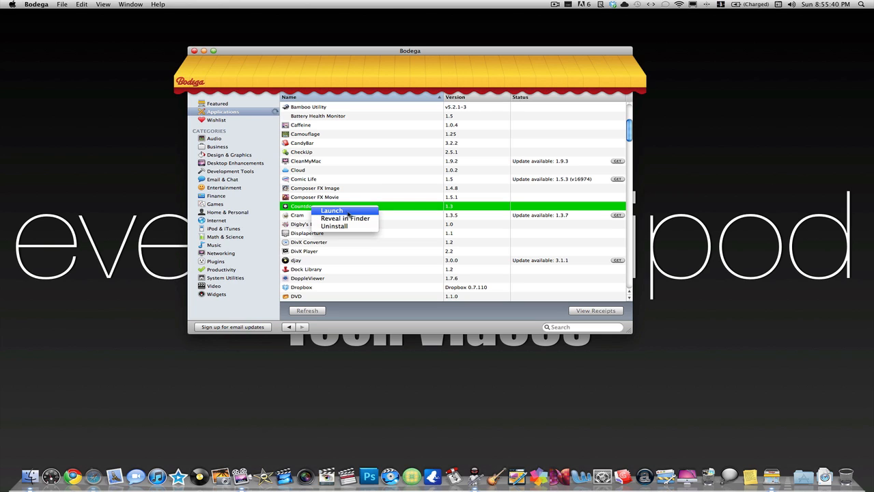
mouse_move(345, 218)
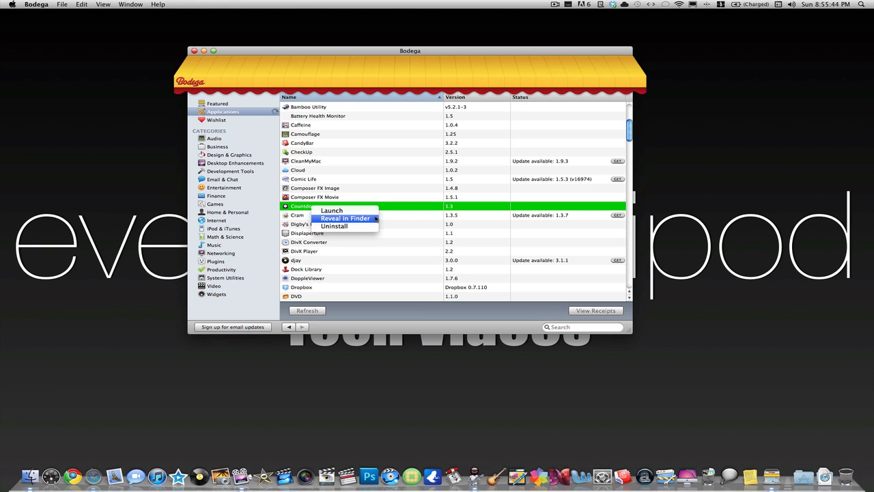
mouse_move(335, 226)
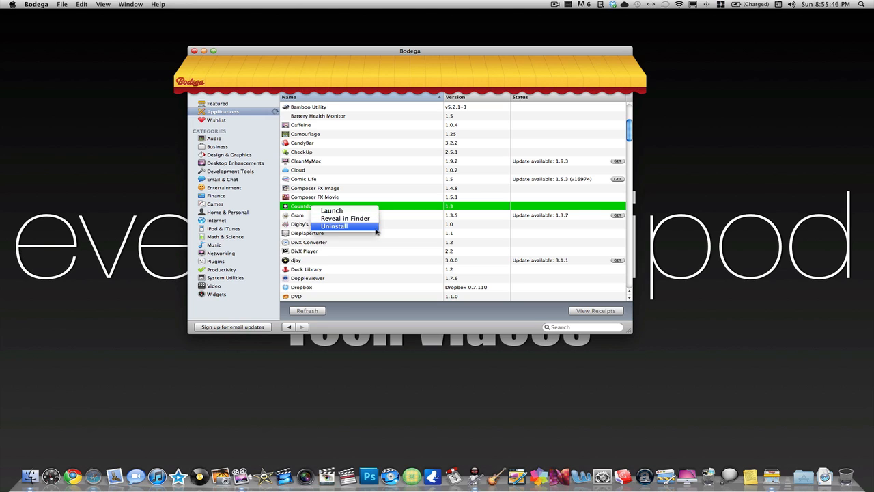
mouse_move(388, 231)
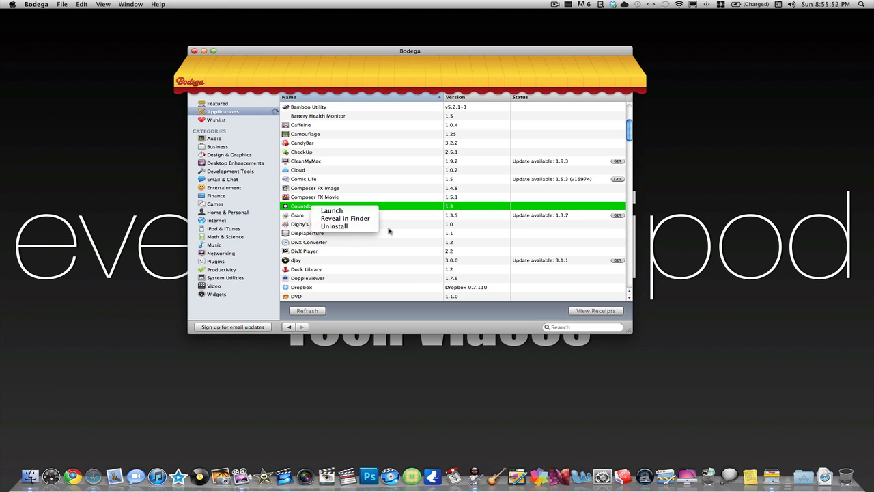
mouse_move(394, 224)
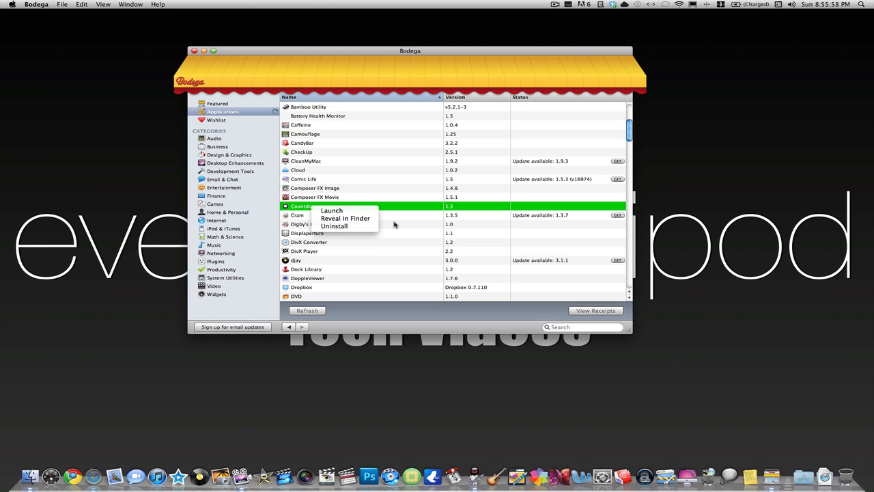
Step: Return to the store via the wishlist view and show the Audio category shelves
click(217, 120)
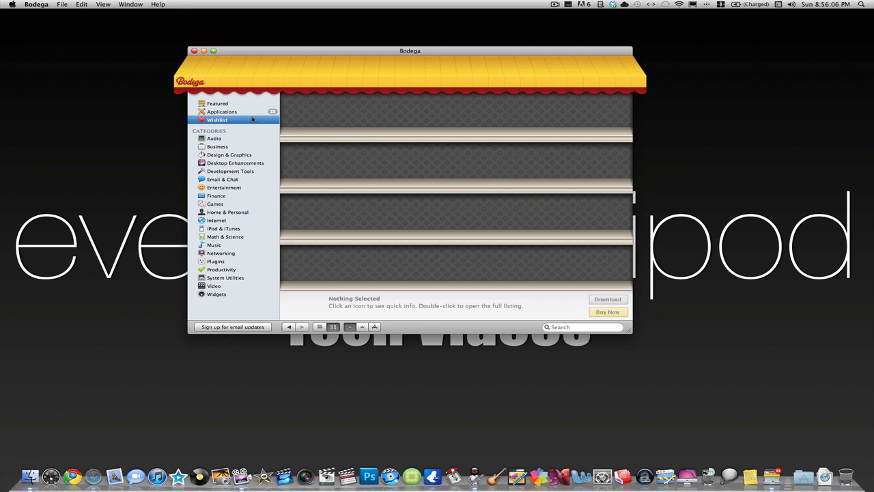
mouse_move(448, 177)
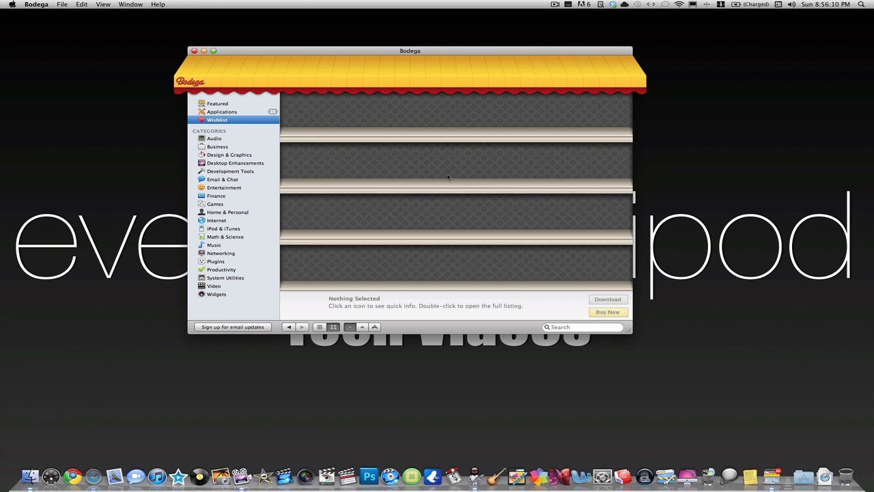
mouse_move(416, 153)
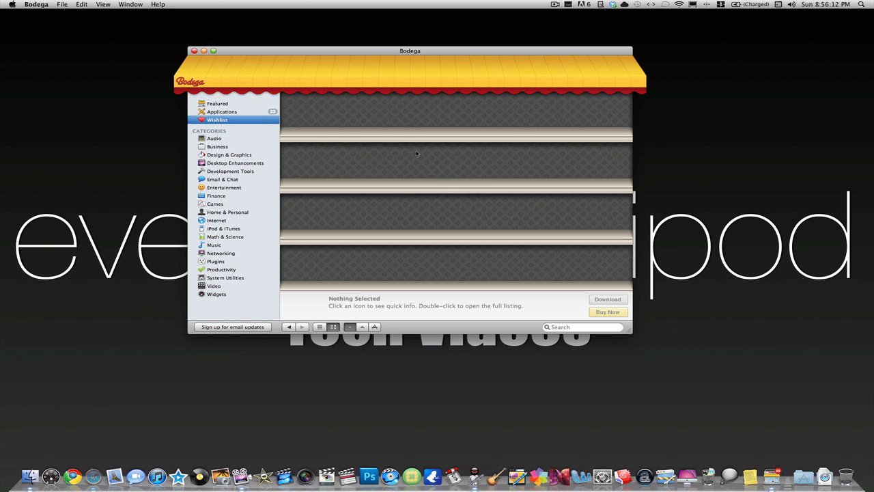
click(215, 138)
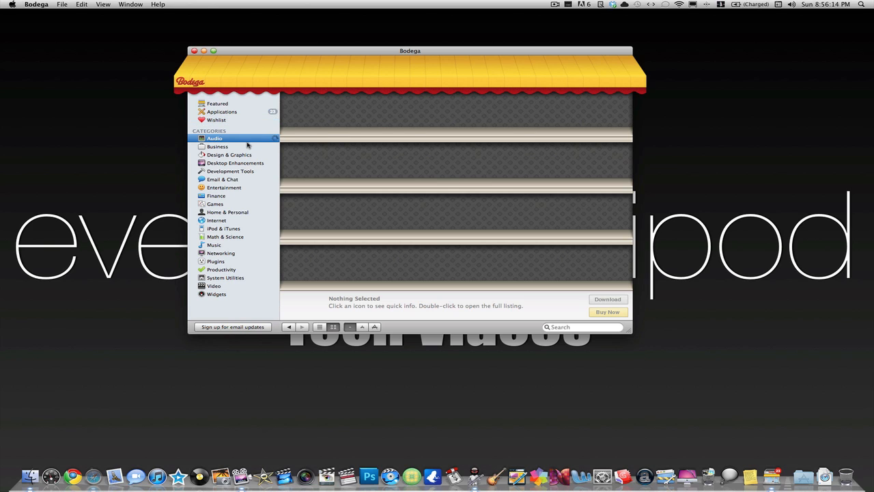
click(215, 138)
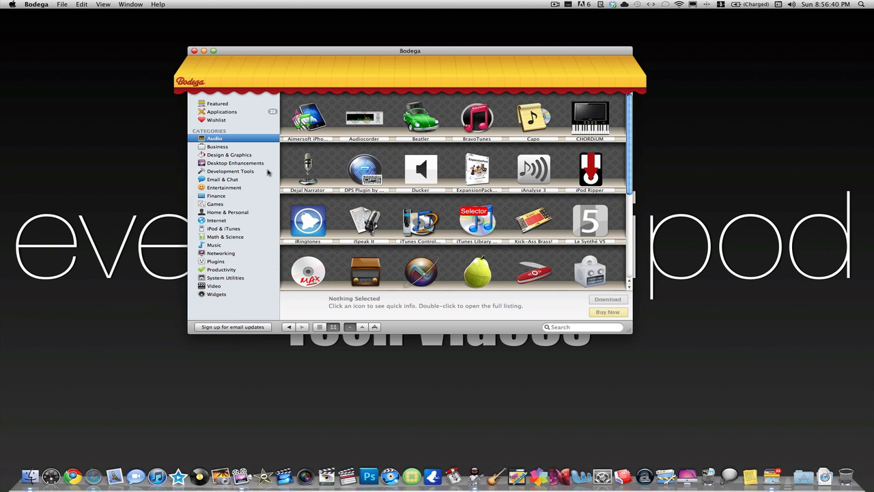
mouse_move(257, 158)
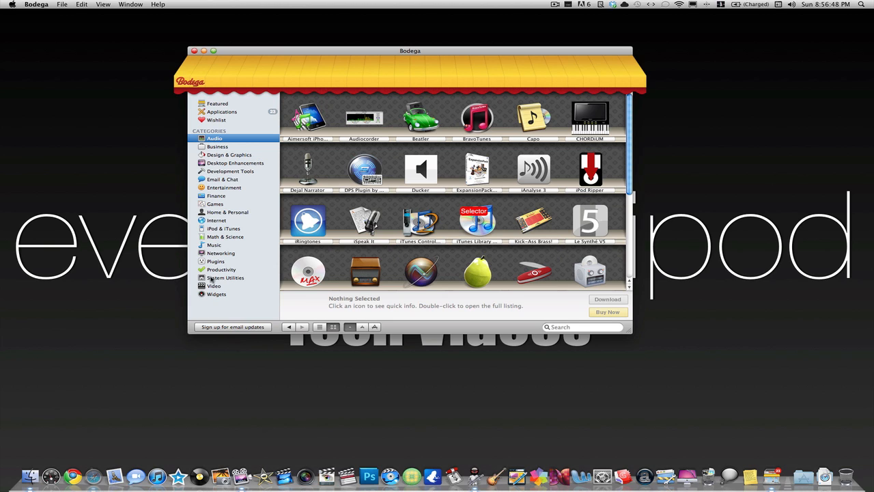
Step: Switch to System Utilities and show quick info for Afloat, then Amnesia at $19.95
click(225, 277)
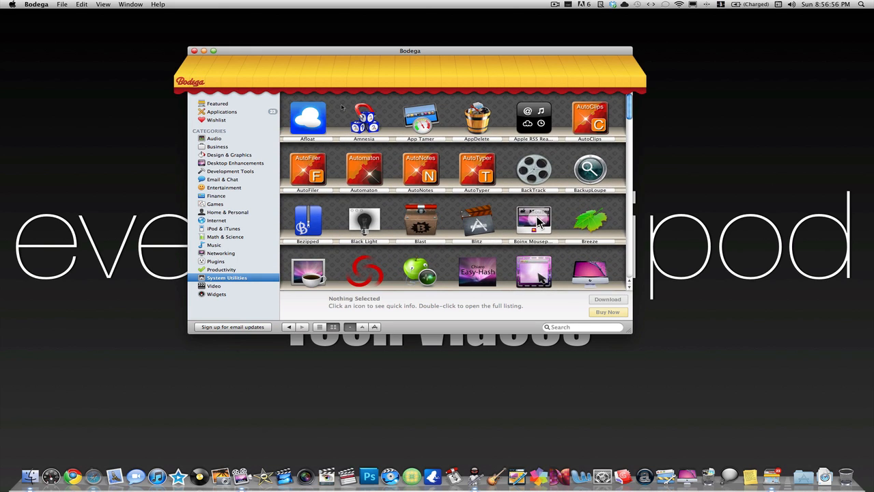
click(307, 116)
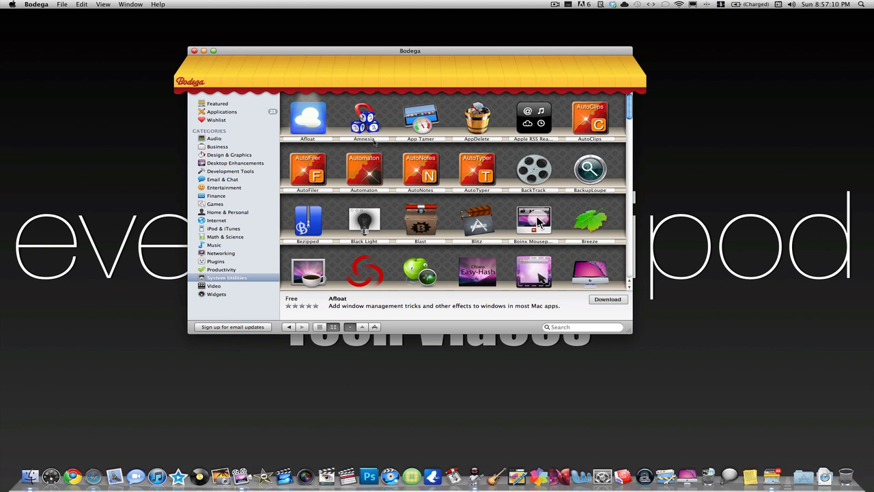
click(363, 117)
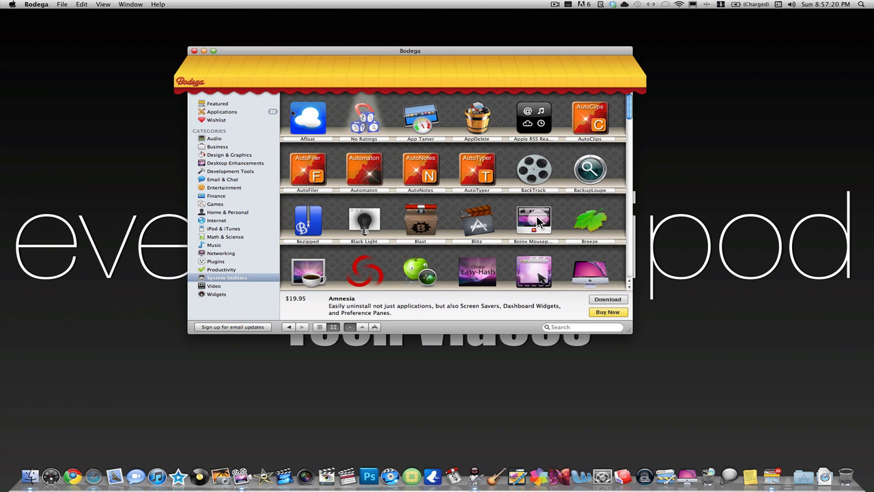
Step: View Amnesia's Koingo Software purchase page inside Bodega, scroll it, then close it
click(607, 312)
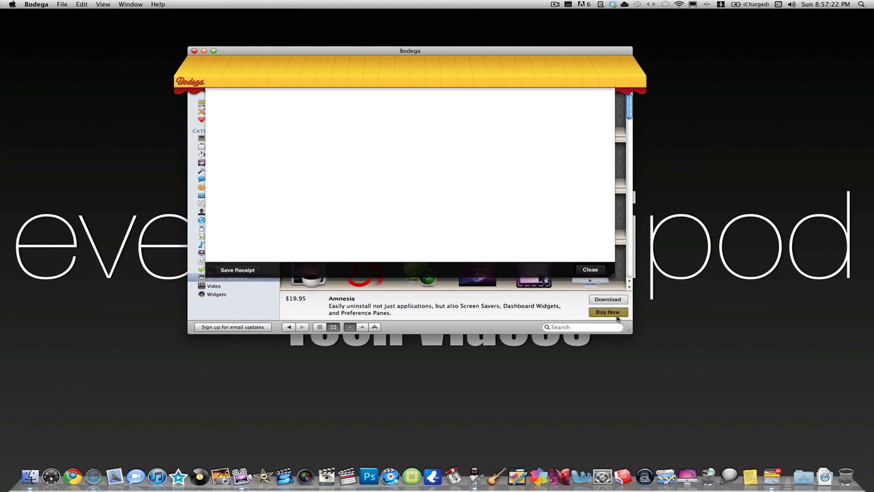
click(607, 311)
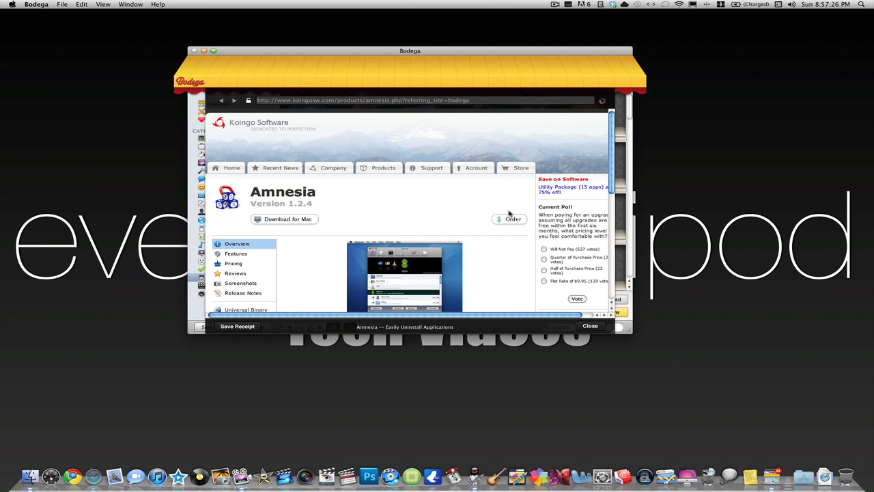
scroll(down, 3)
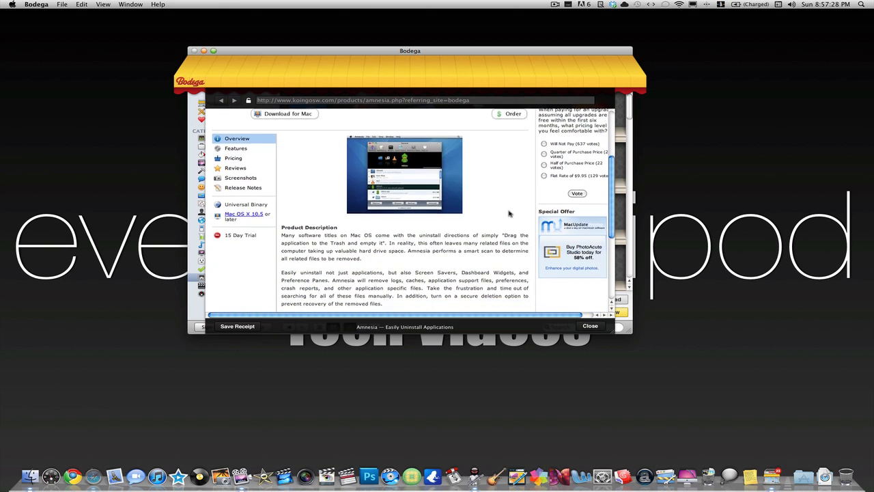
scroll(down, 3)
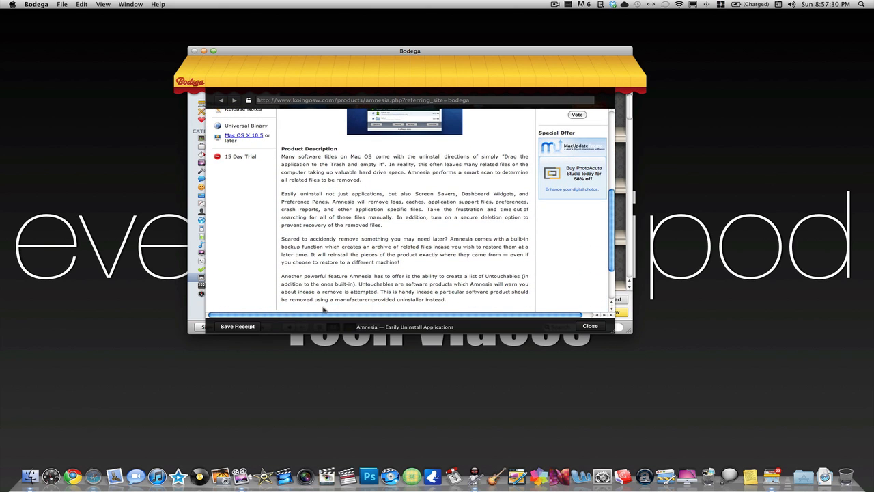
click(590, 326)
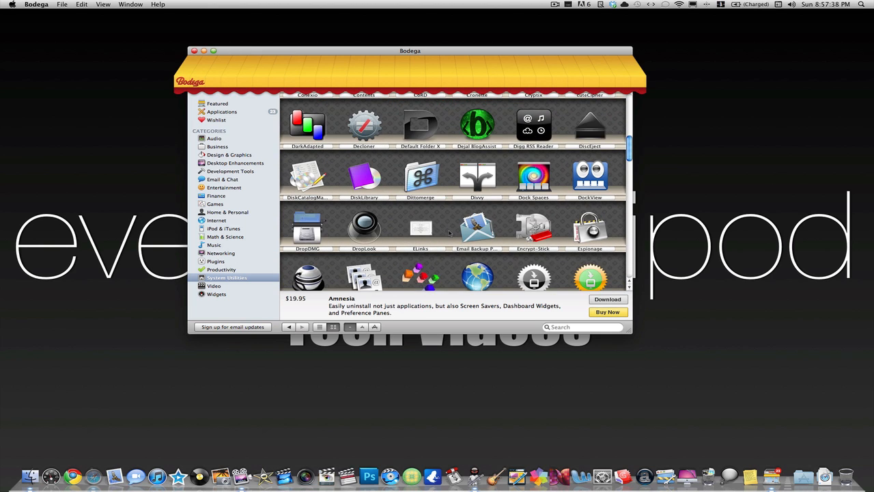
Step: Scroll further down the utilities shelves toward the free icon-catalog app
scroll(down, 3)
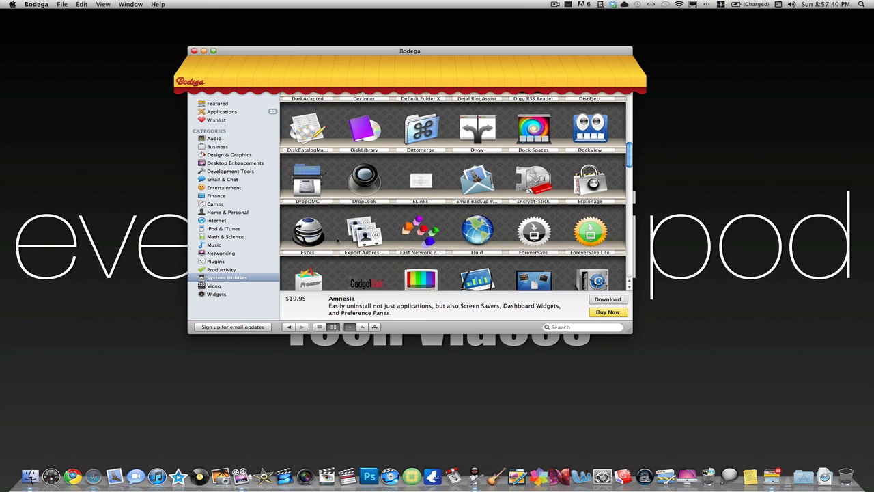
scroll(down, 3)
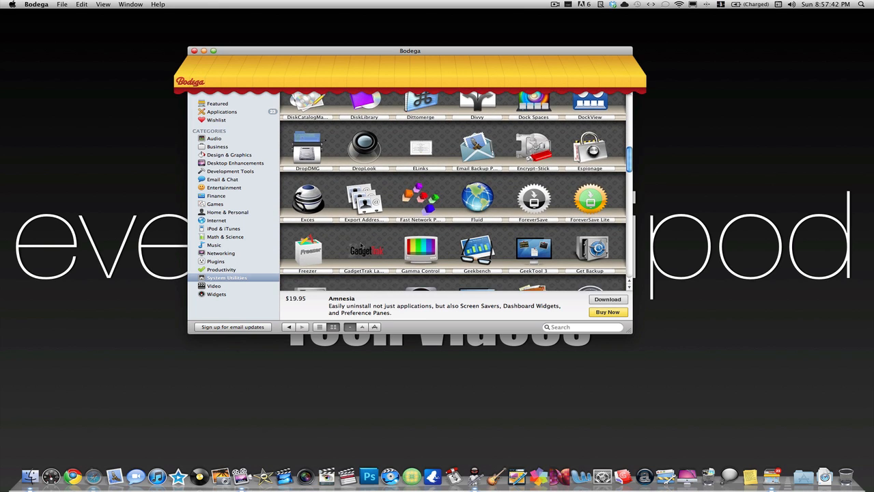
scroll(down, 3)
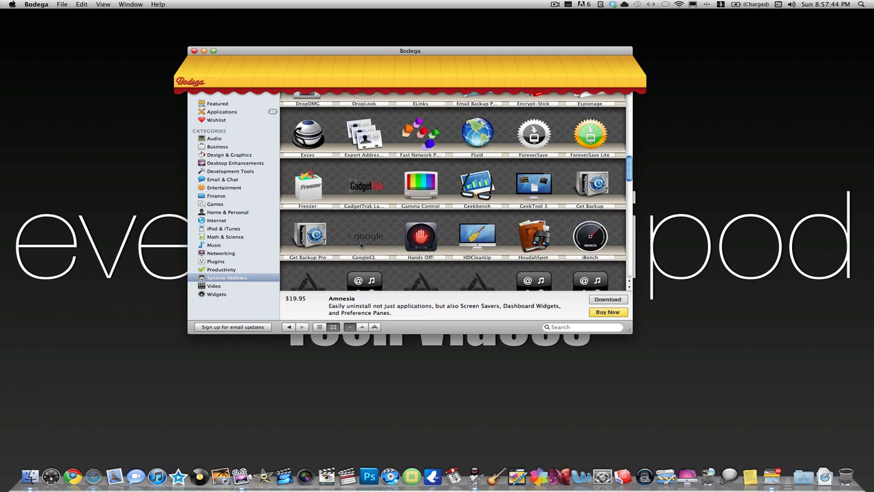
scroll(down, 3)
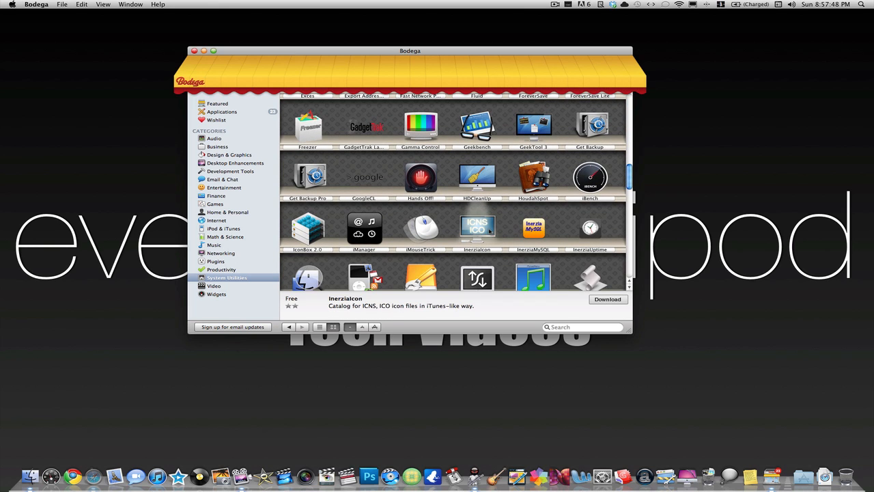
scroll(down, 3)
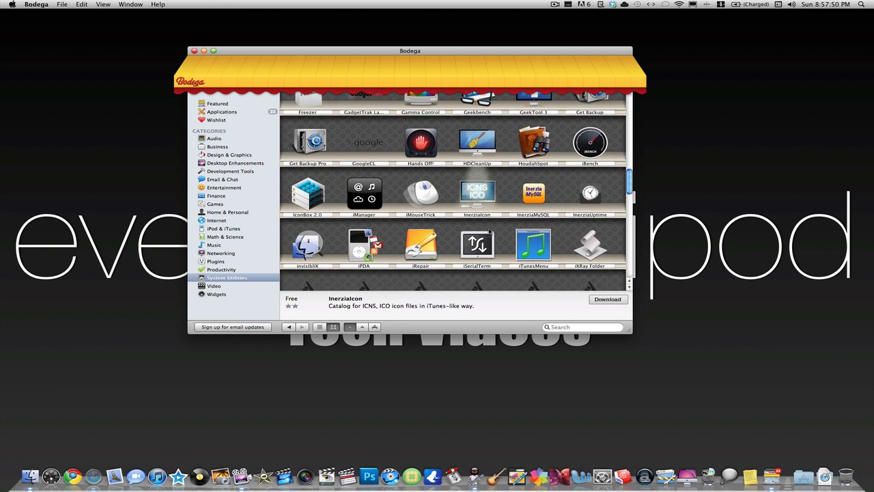
scroll(down, 3)
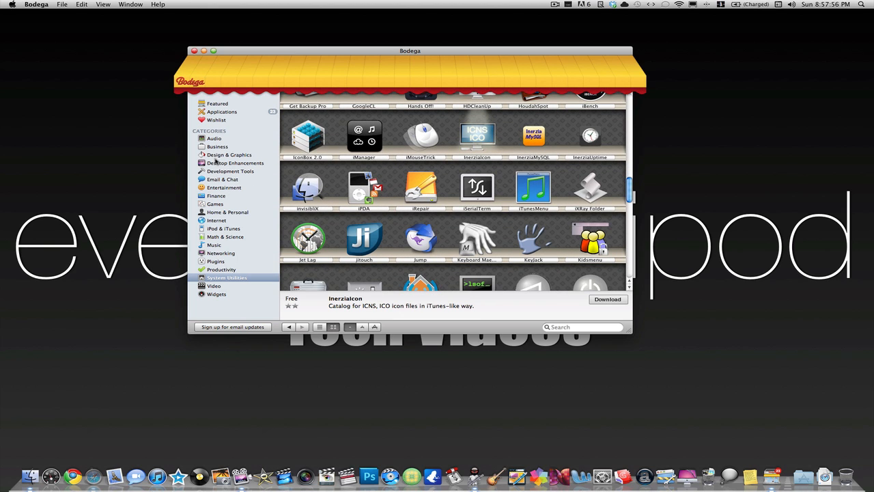
mouse_move(227, 227)
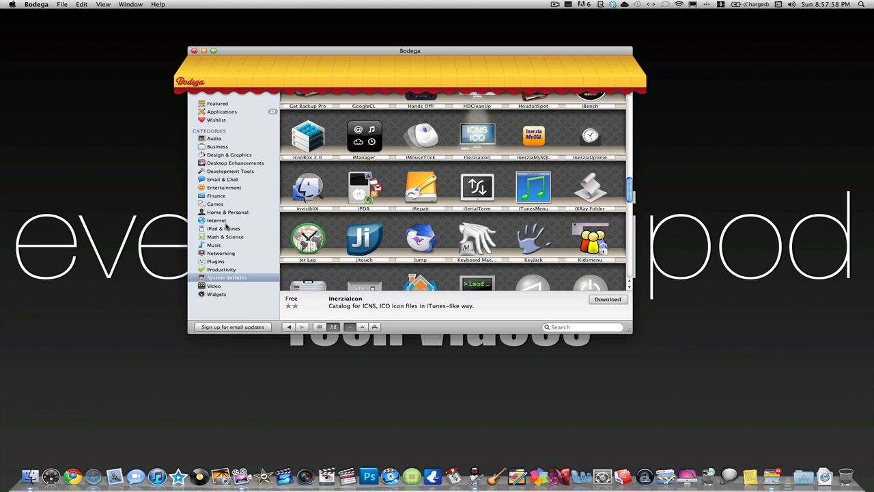
Step: Switch to the Video category and check quick info for Aimersoft YouTube Downloader and Display Maestro
click(213, 285)
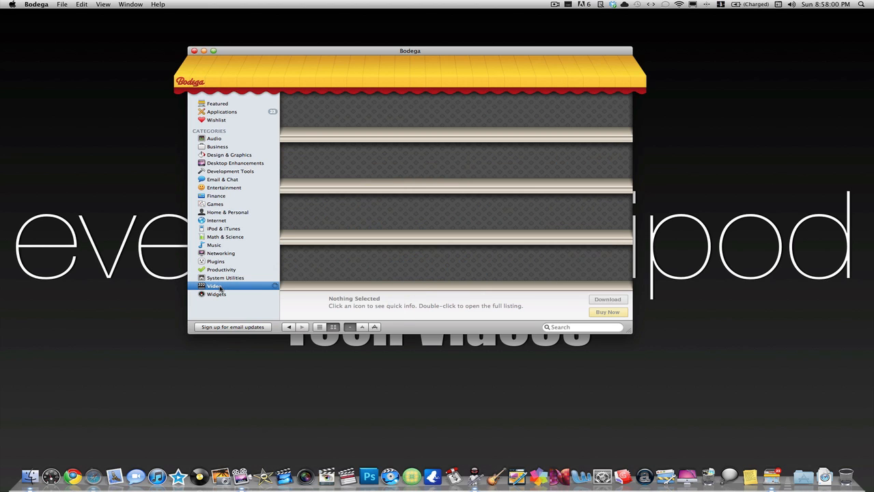
click(215, 287)
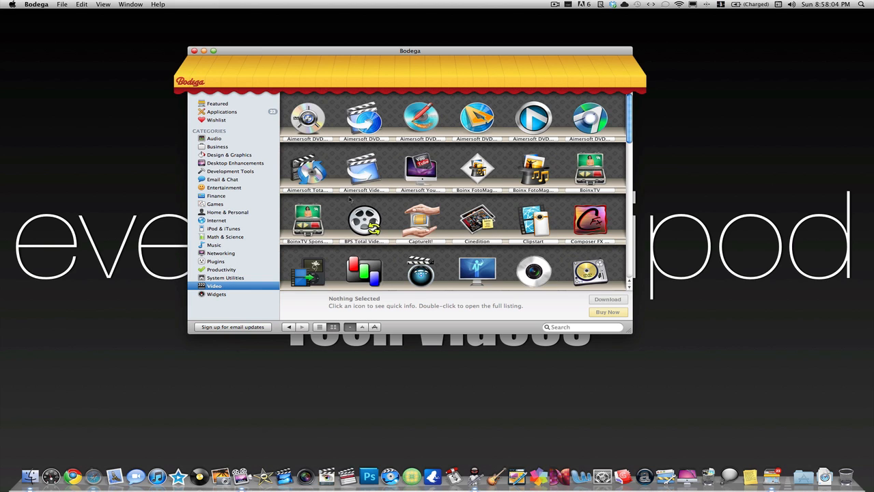
click(420, 166)
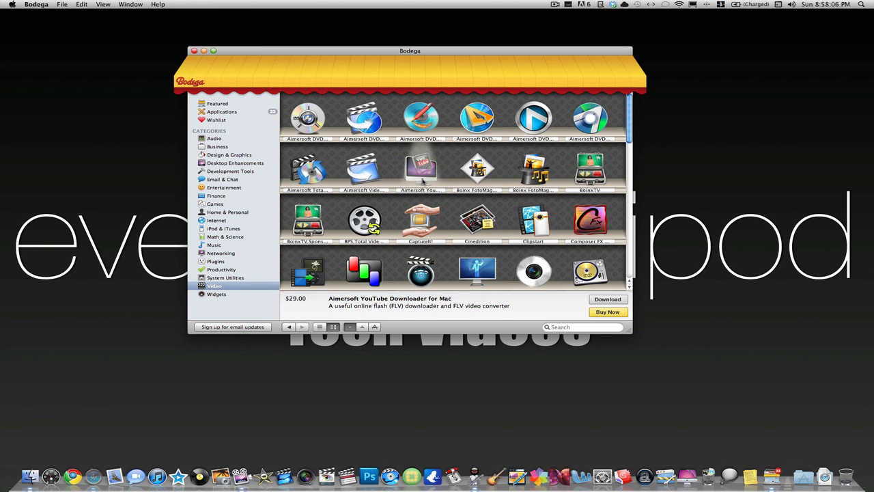
scroll(down, 3)
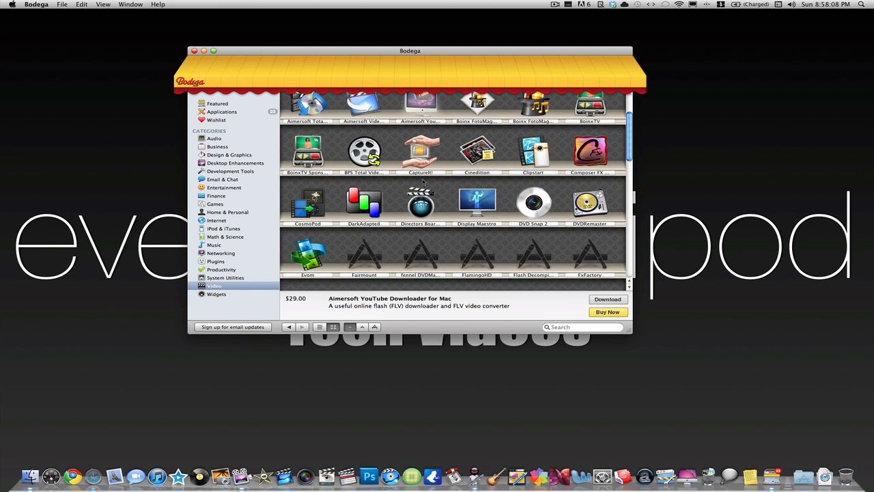
click(477, 199)
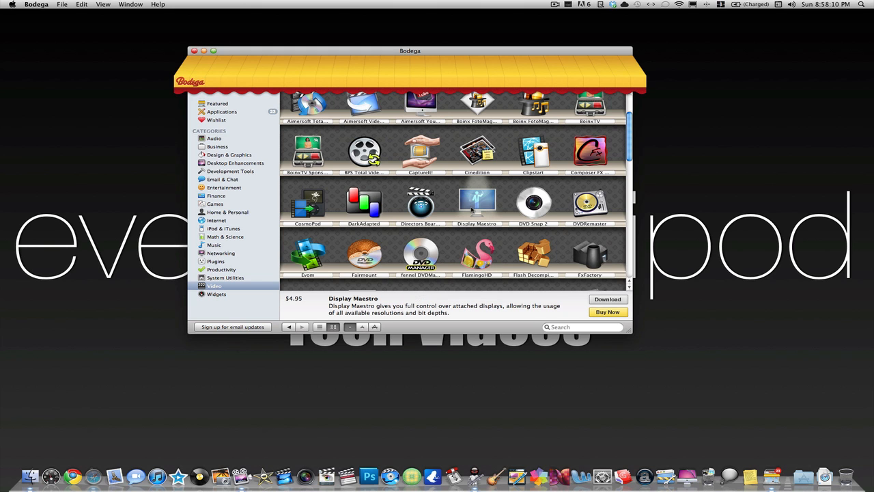
scroll(down, 3)
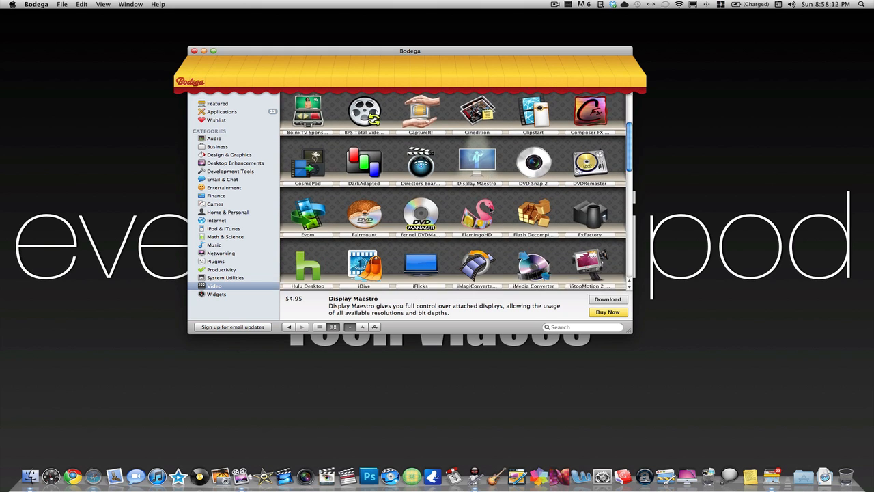
scroll(down, 3)
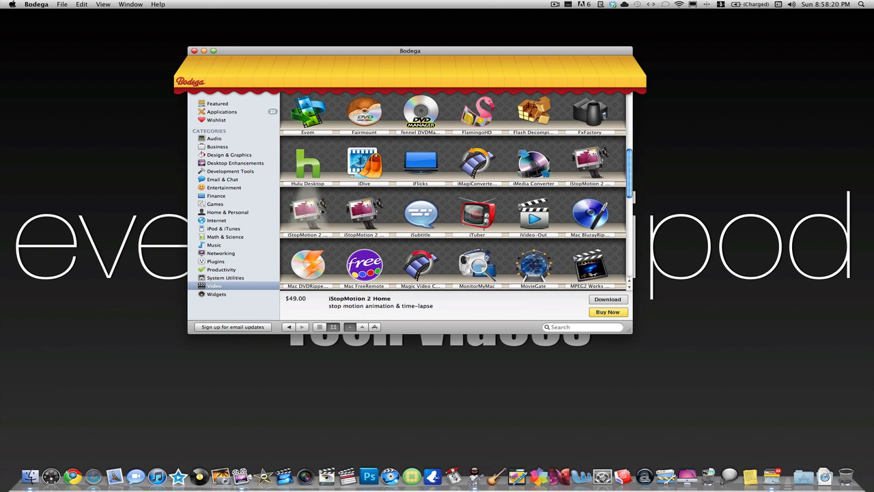
Step: Check quick info for MonitorMyMac and MovieGate, then scroll on to the $25 MPEG2 encoder
click(363, 263)
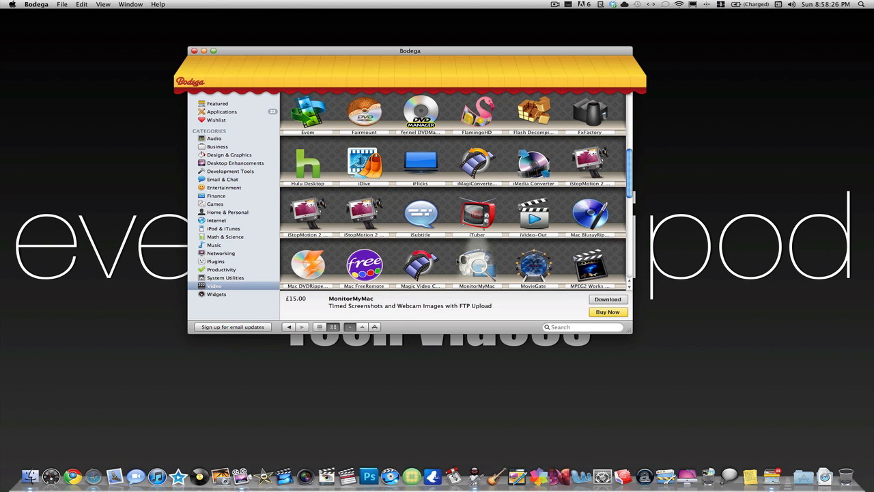
click(533, 265)
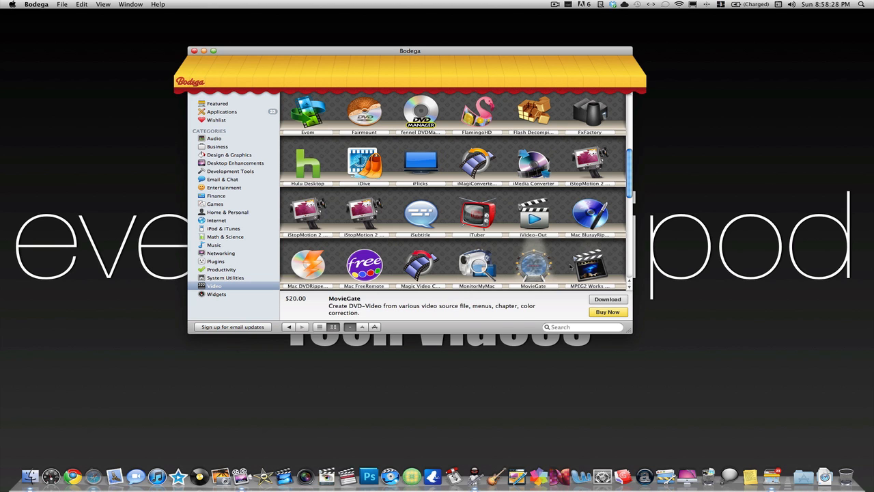
scroll(down, 3)
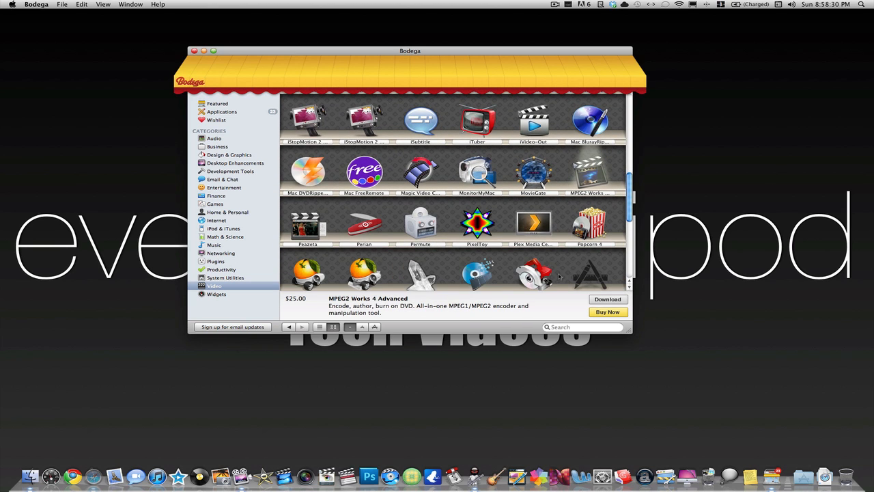
scroll(down, 3)
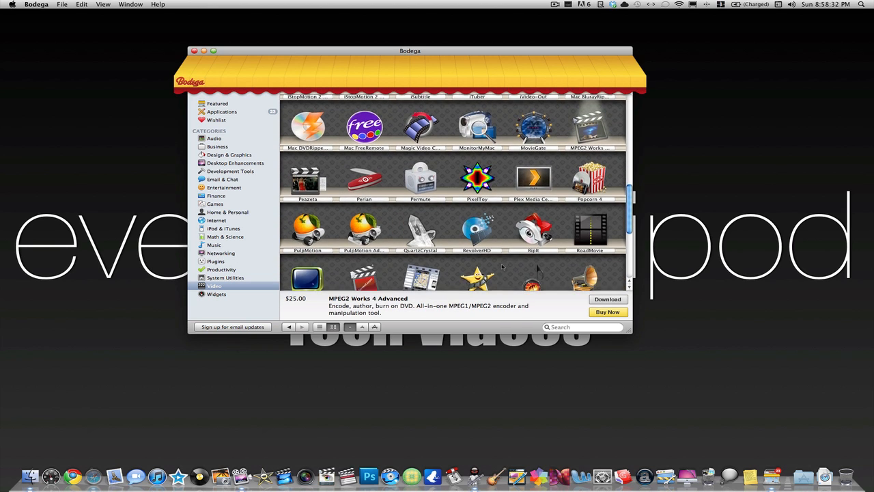
scroll(down, 3)
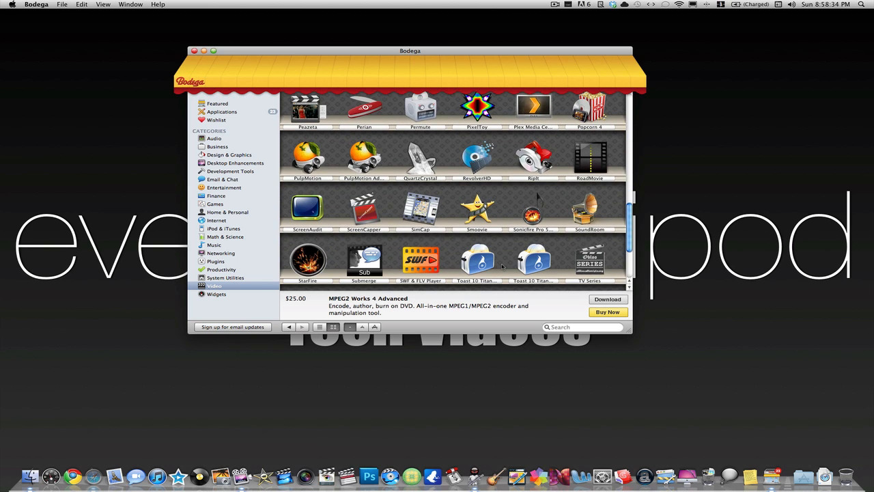
scroll(down, 3)
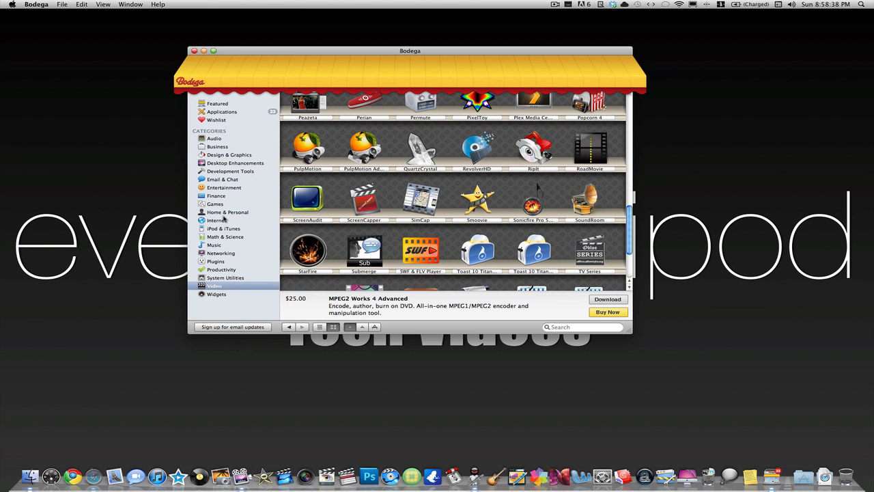
Step: Open Games, check Balcazza and BombDunk, then start downloading the free Christmas Crisis
click(216, 204)
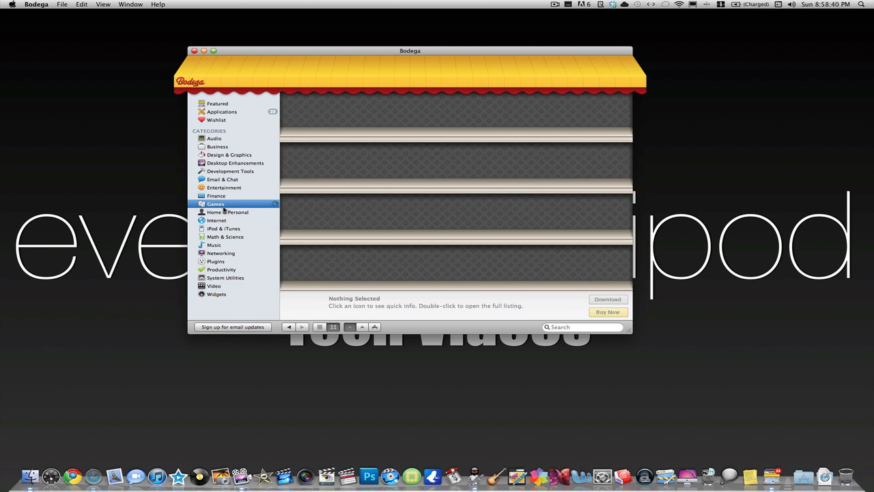
click(216, 204)
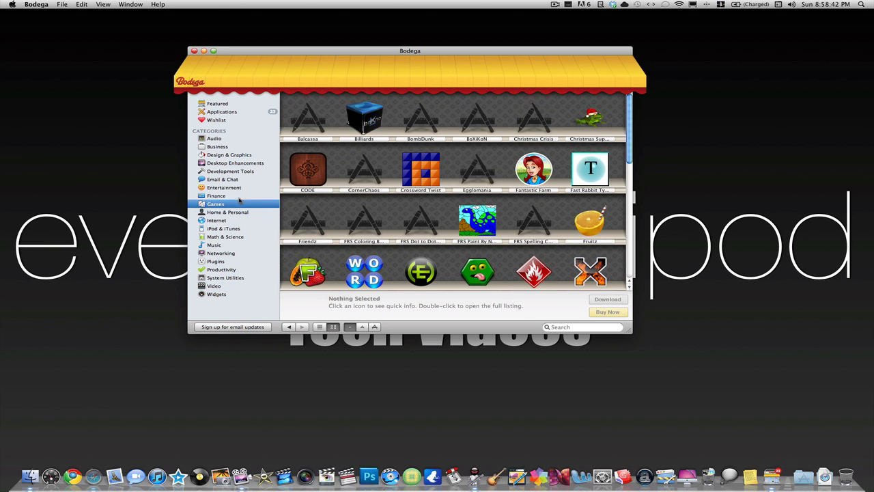
click(307, 117)
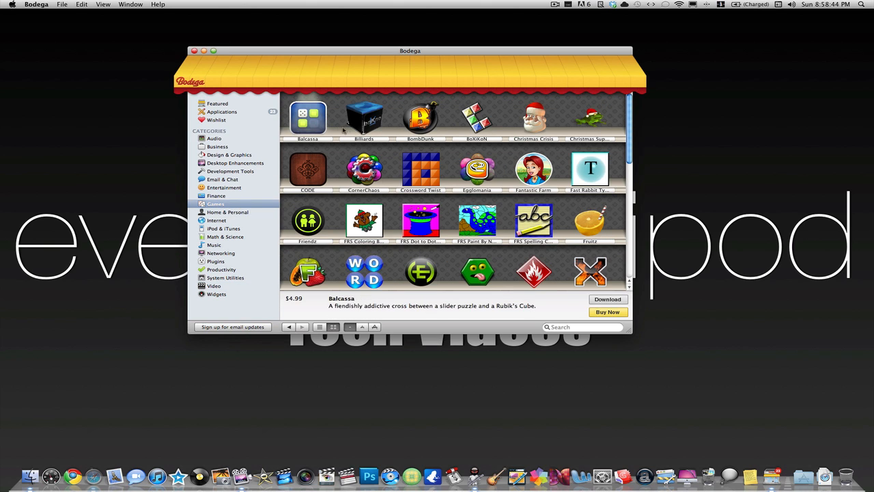
click(421, 118)
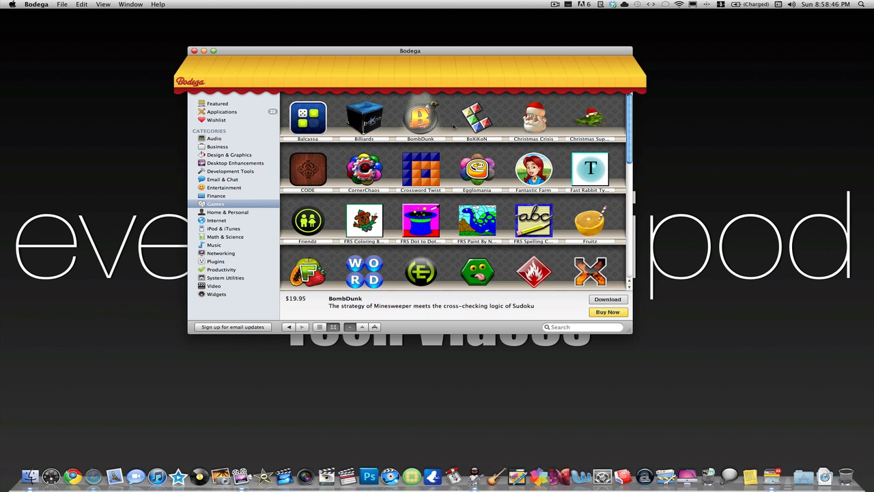
click(533, 118)
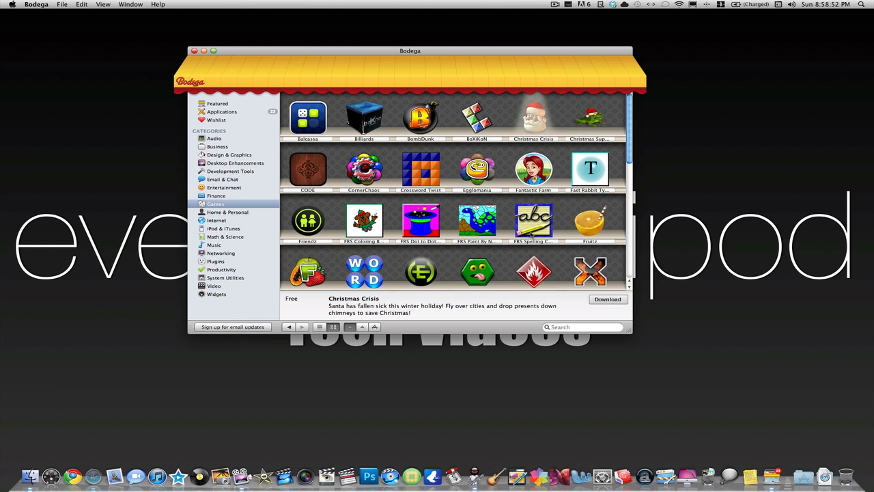
mouse_move(597, 305)
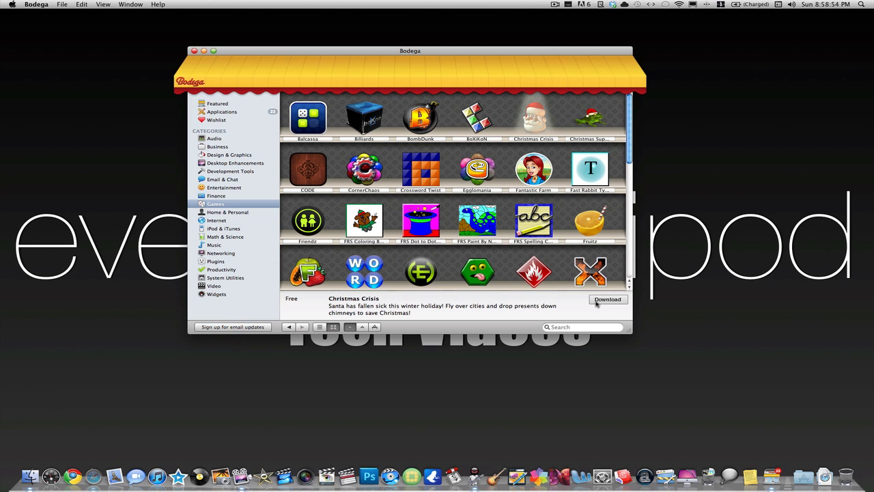
click(608, 299)
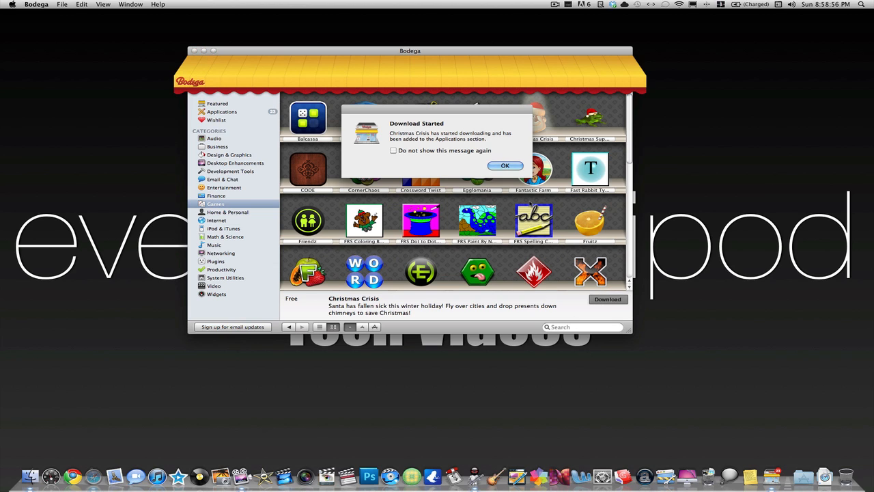
Step: Dismiss the download notice and launch Christmas Crisis from the installed applications list
click(506, 165)
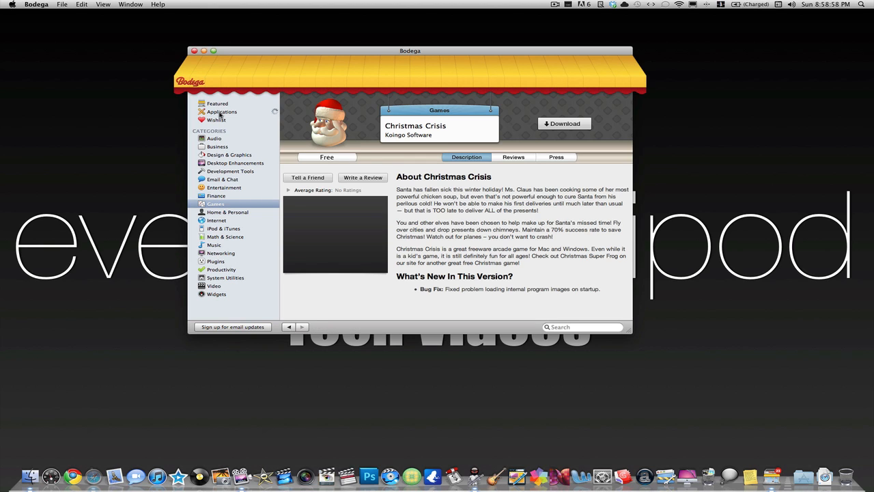
click(221, 112)
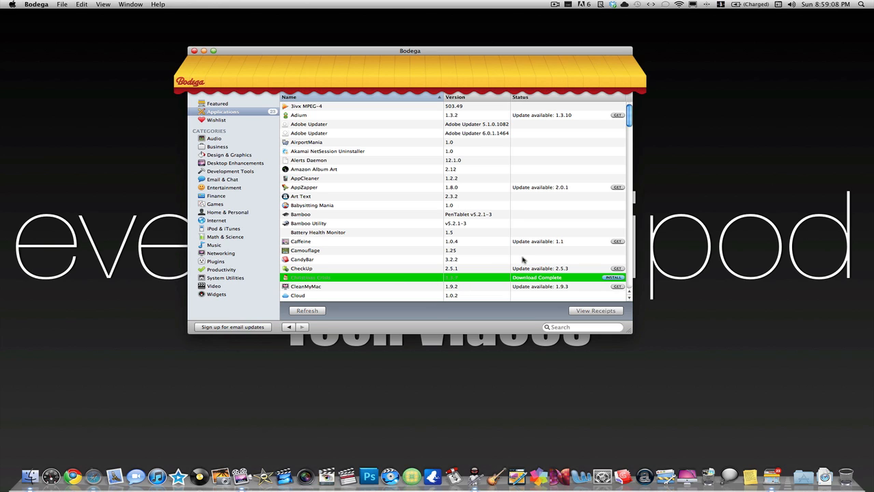
mouse_move(610, 283)
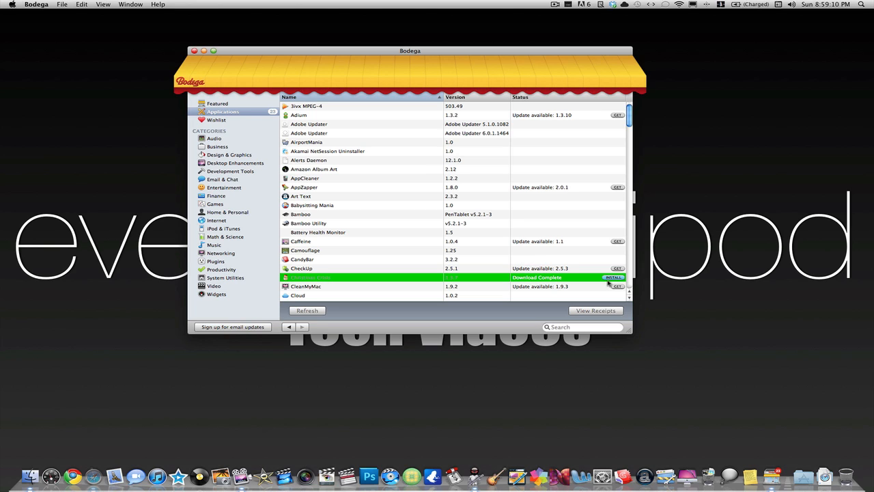
click(613, 277)
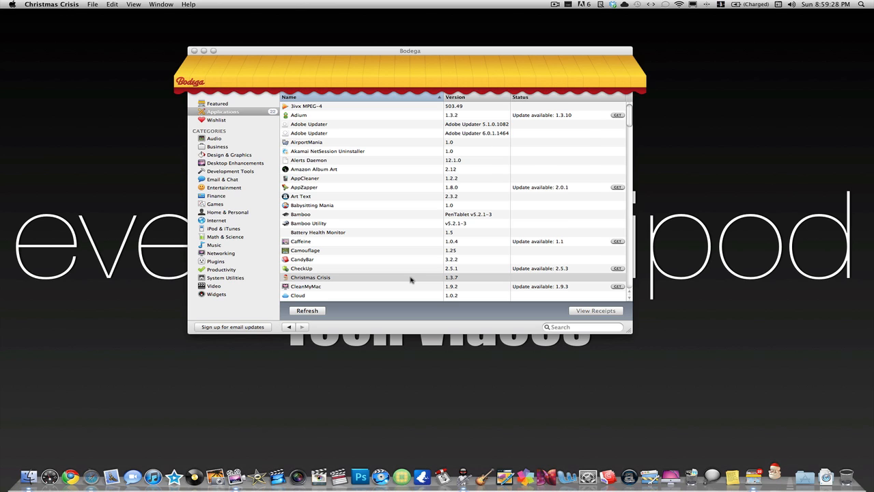
Step: Quit the Christmas Crisis setup assistant and confirm, returning to Bodega
double_click(310, 276)
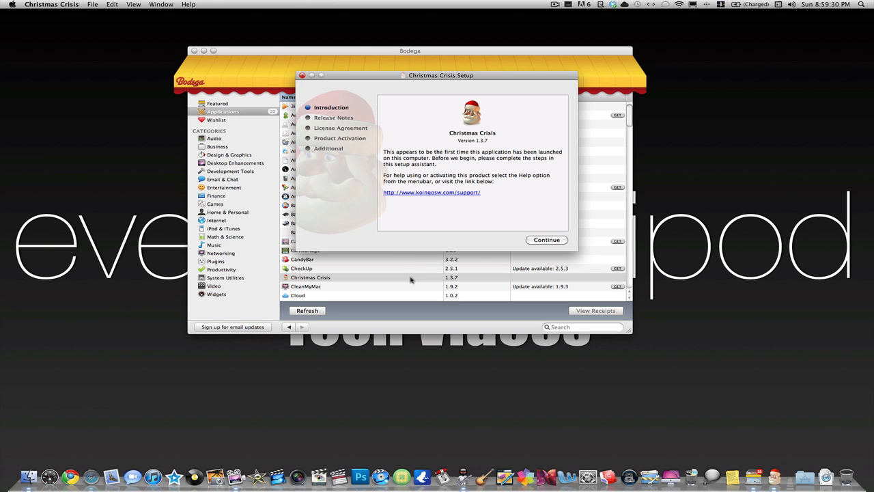
mouse_move(508, 252)
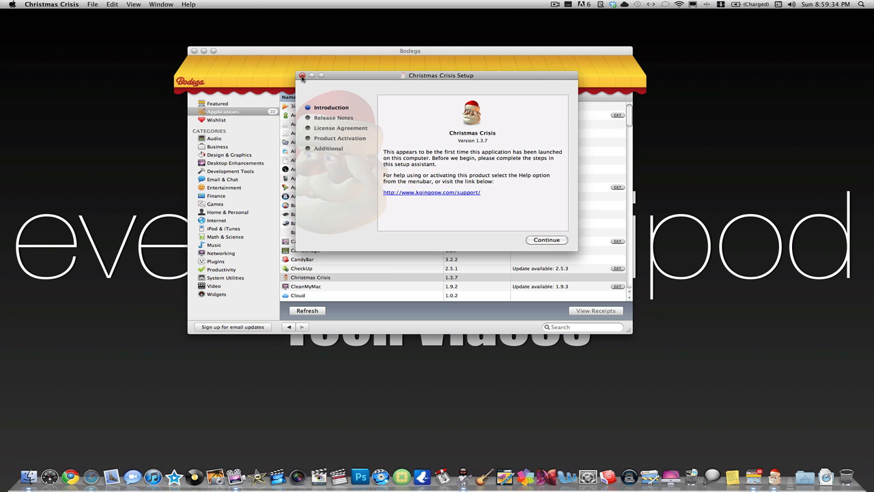
click(304, 75)
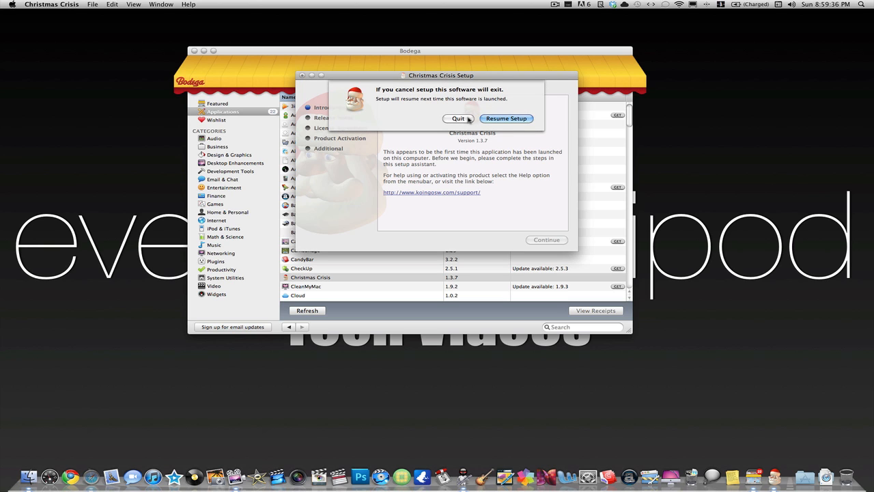
click(458, 117)
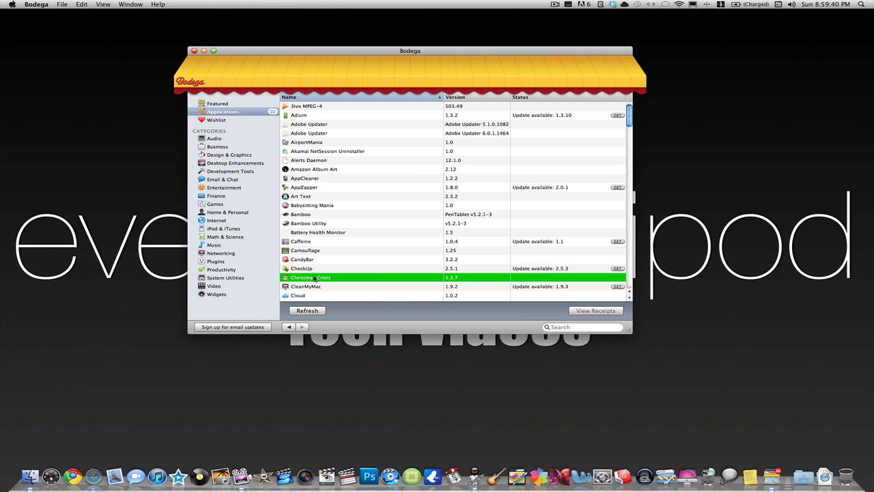
Step: Uninstall Christmas Crisis via its context menu, confirm, and select the trashed app in Finder
right_click(311, 278)
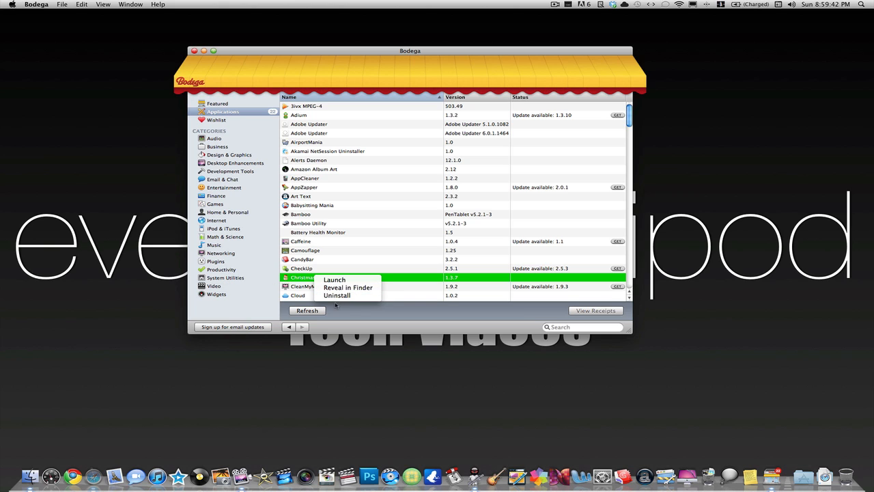
click(337, 295)
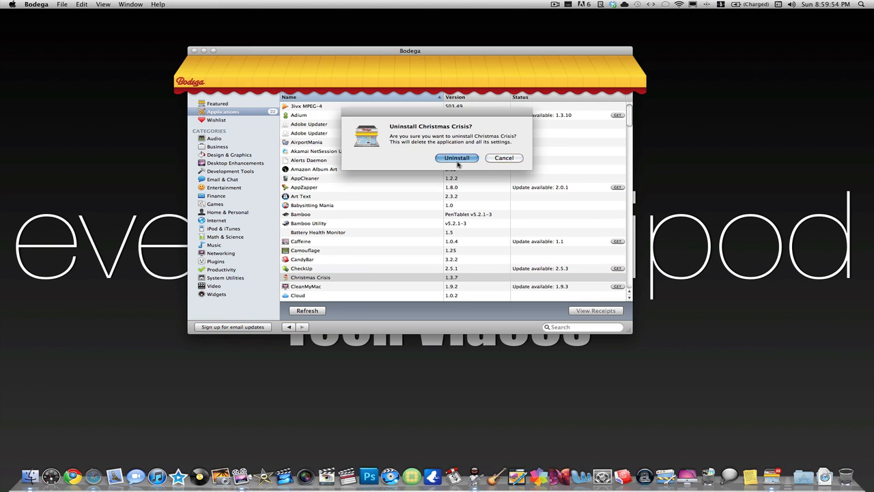
click(457, 159)
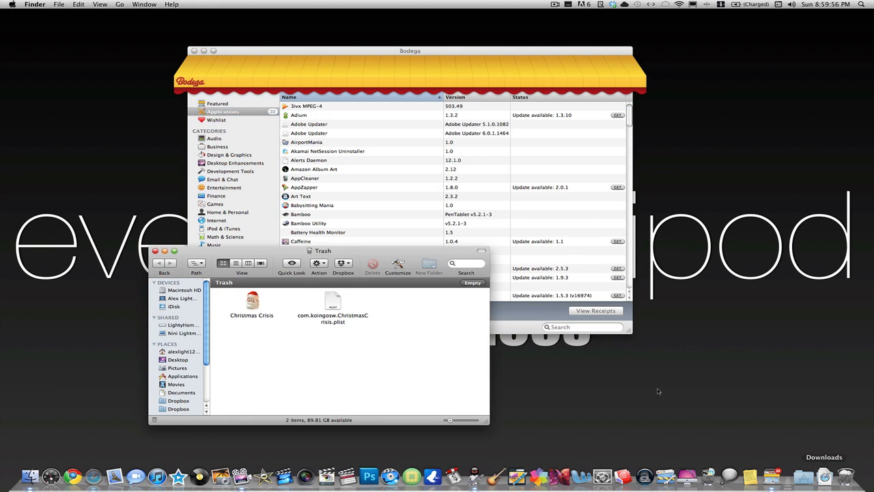
click(251, 301)
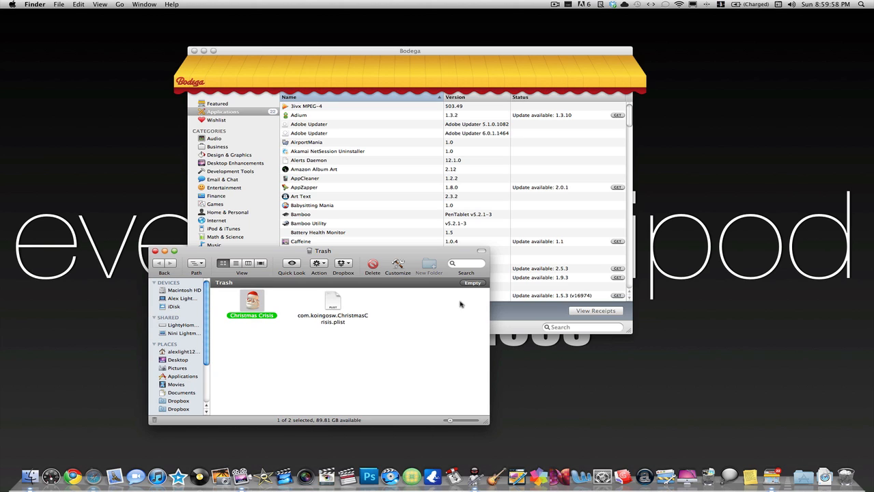